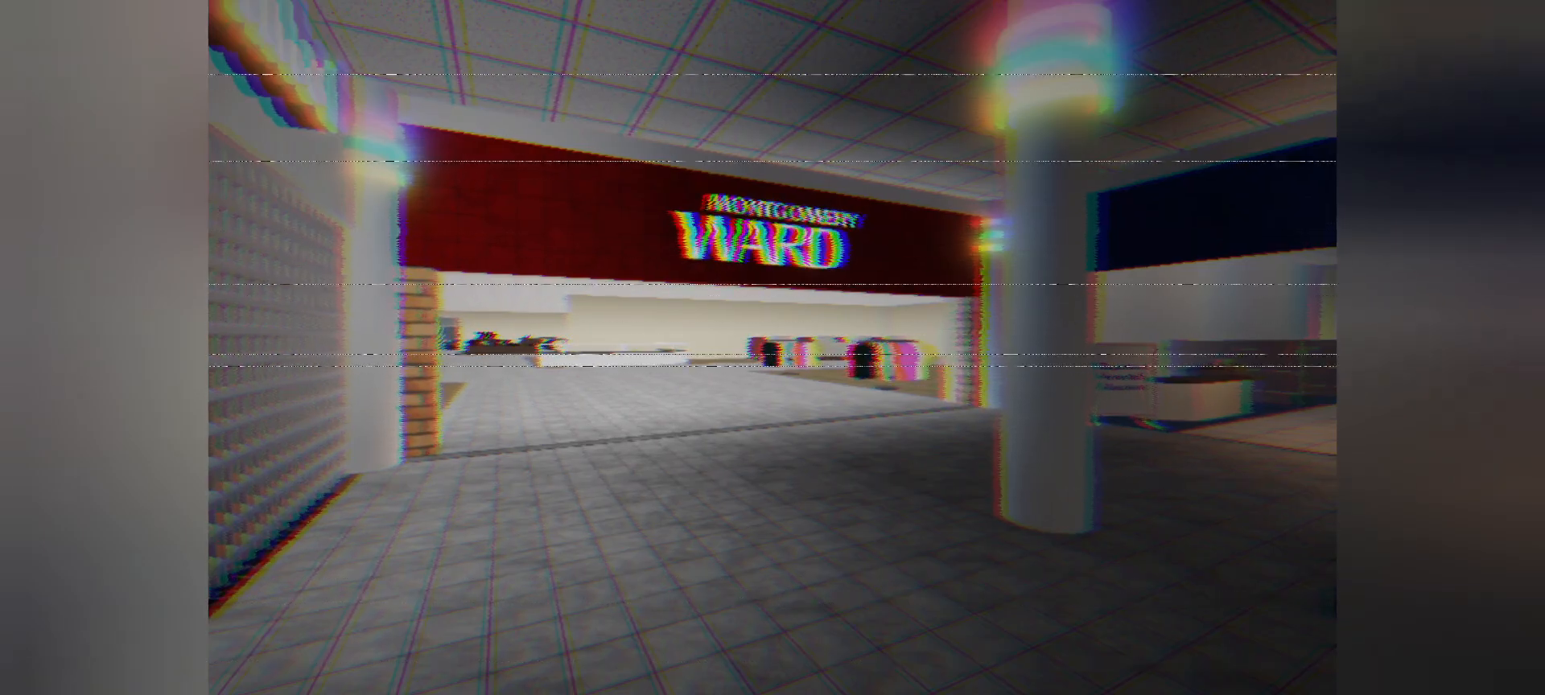
# - Walk forward past the Montgomery Ward storefront until the neon Food Court sign appears
pyautogui.press('w')
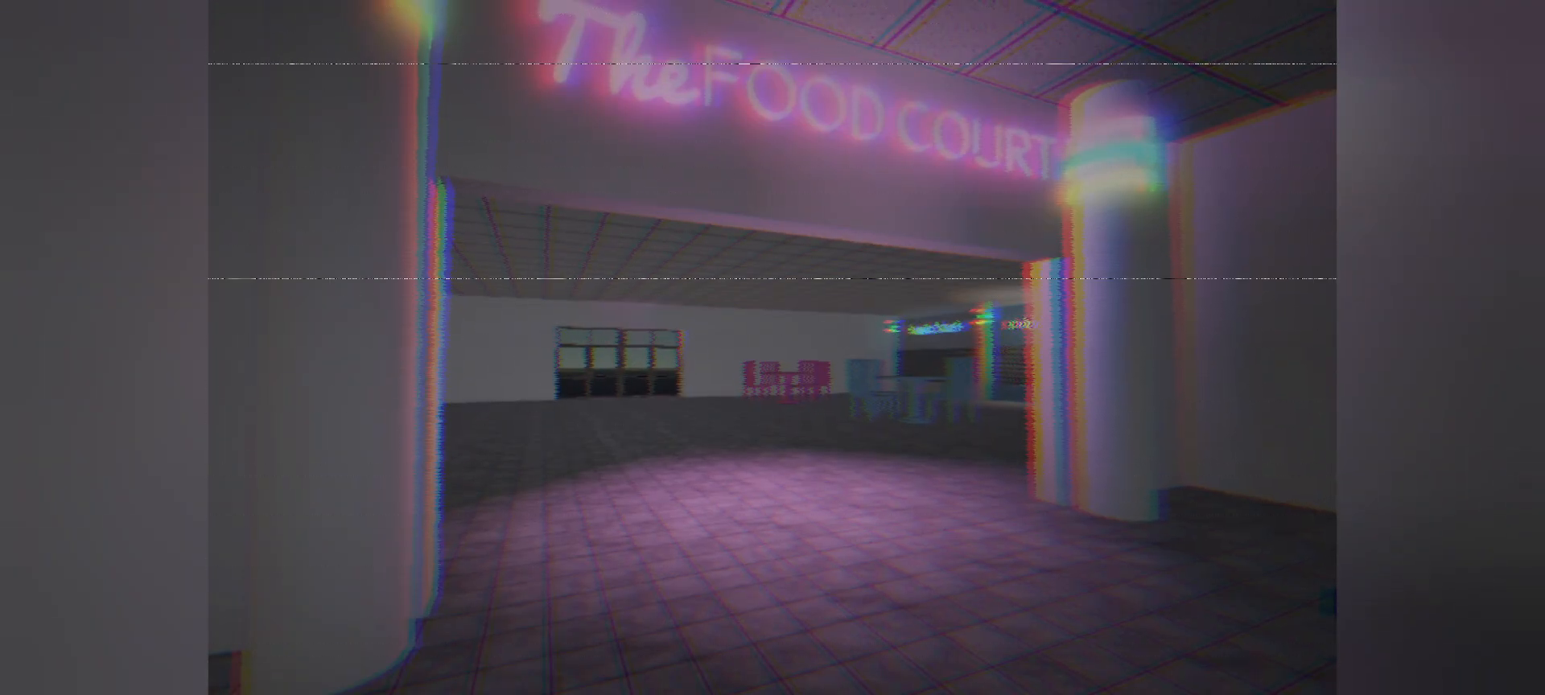
pyautogui.moveTo(773, 345)
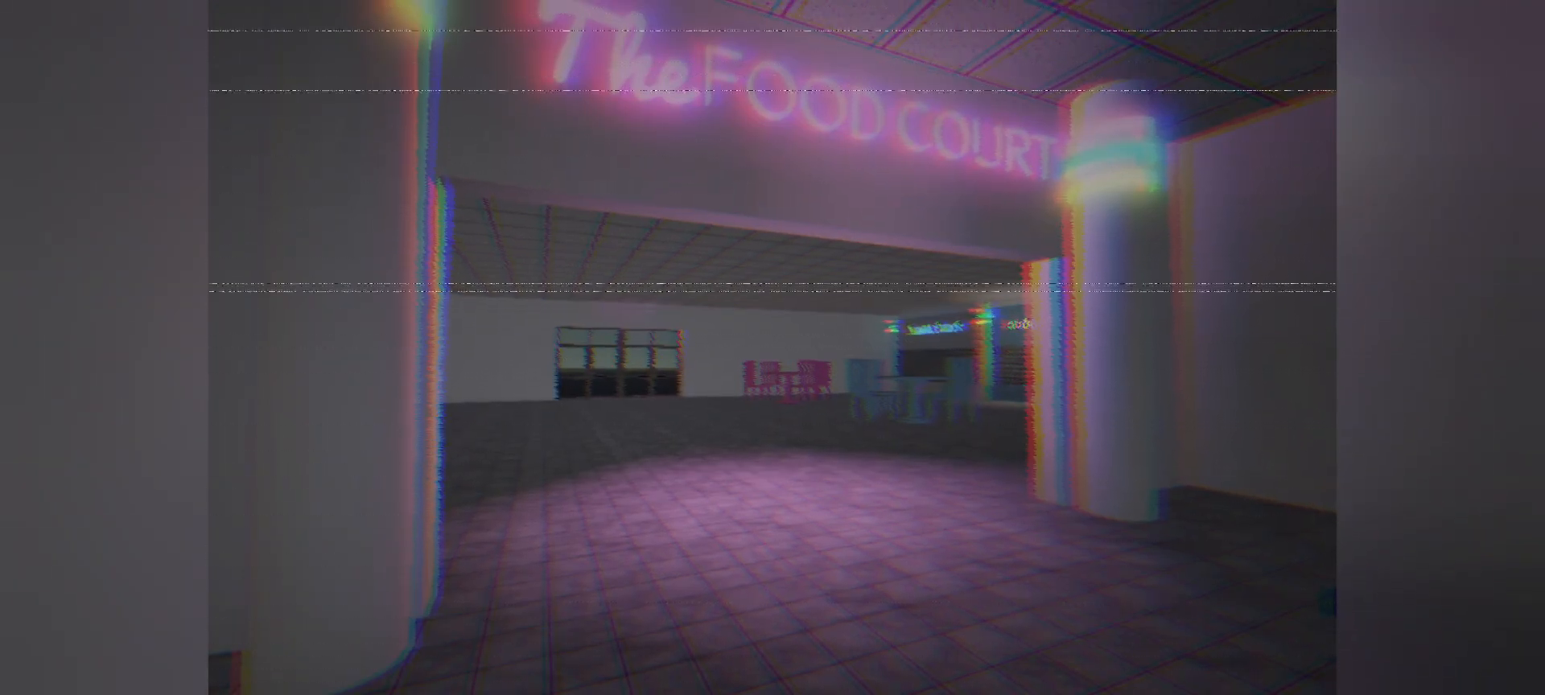